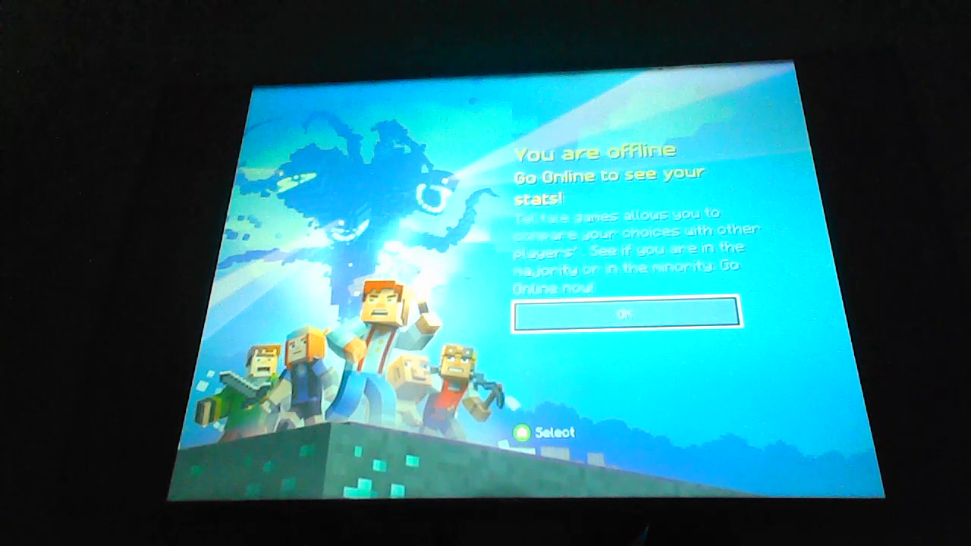
pyautogui.click(627, 313)
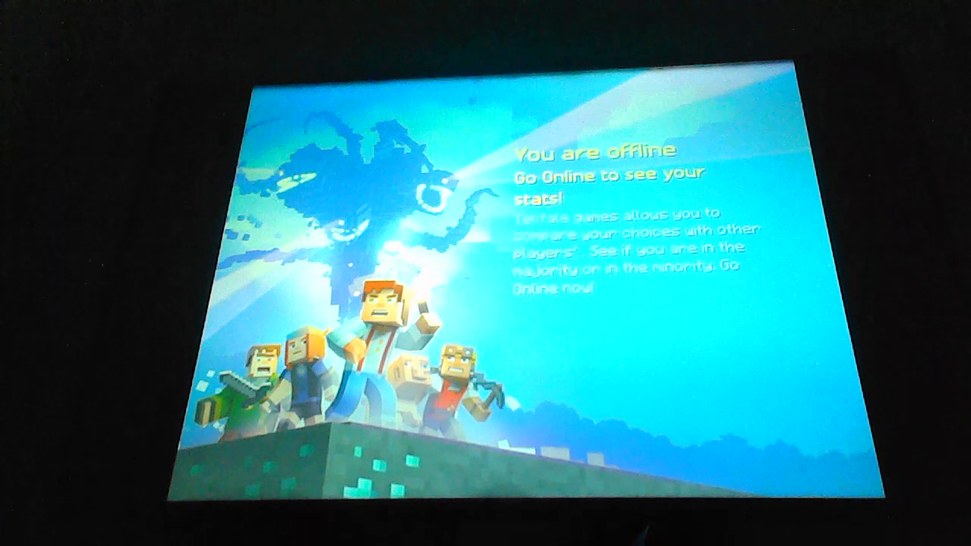